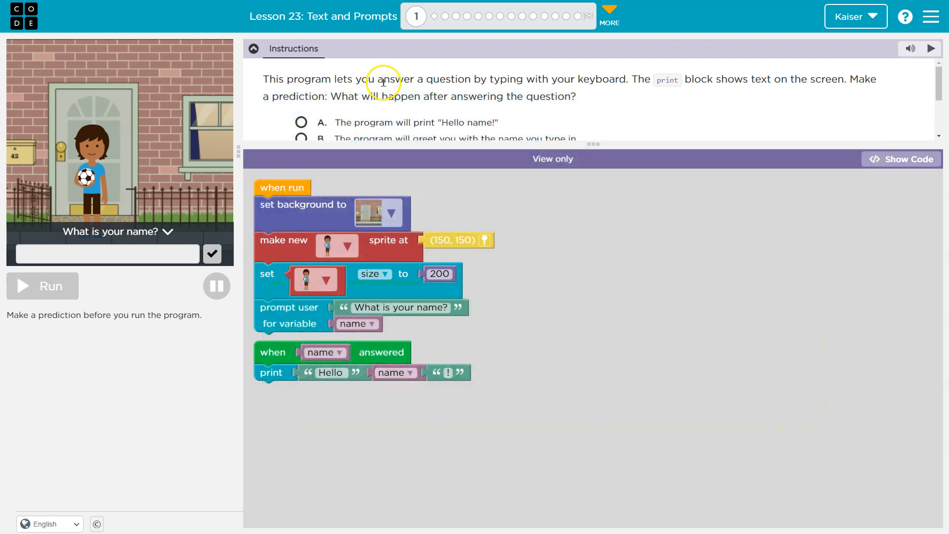
pyautogui.moveTo(616, 81)
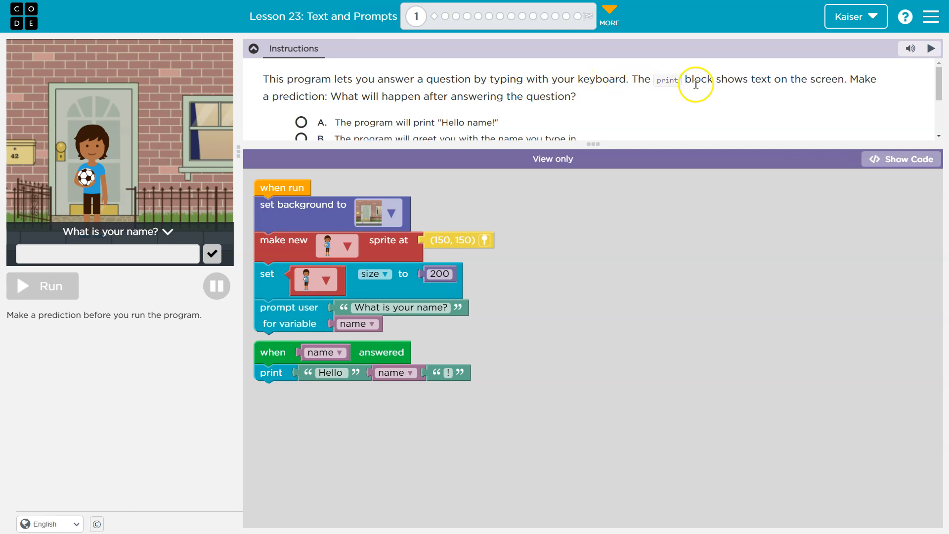
pyautogui.moveTo(806, 82)
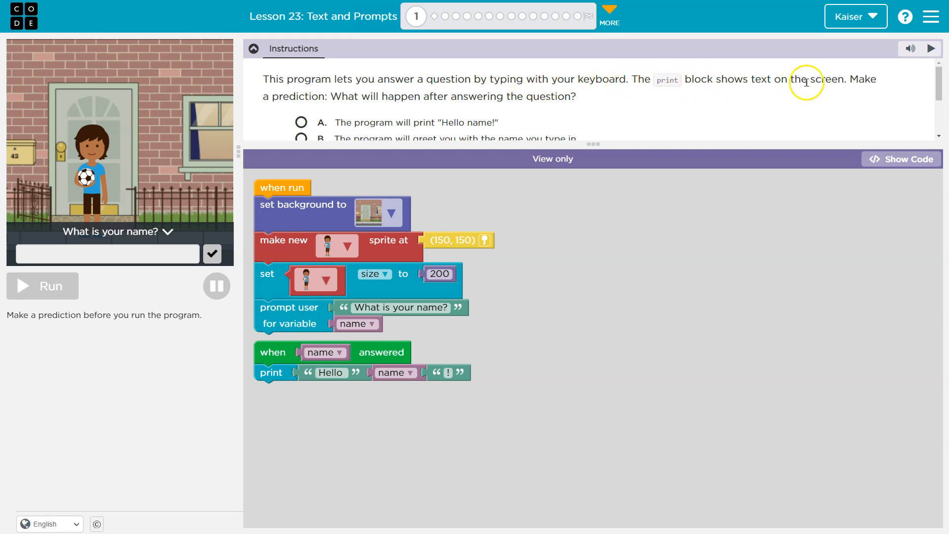
pyautogui.moveTo(384, 127)
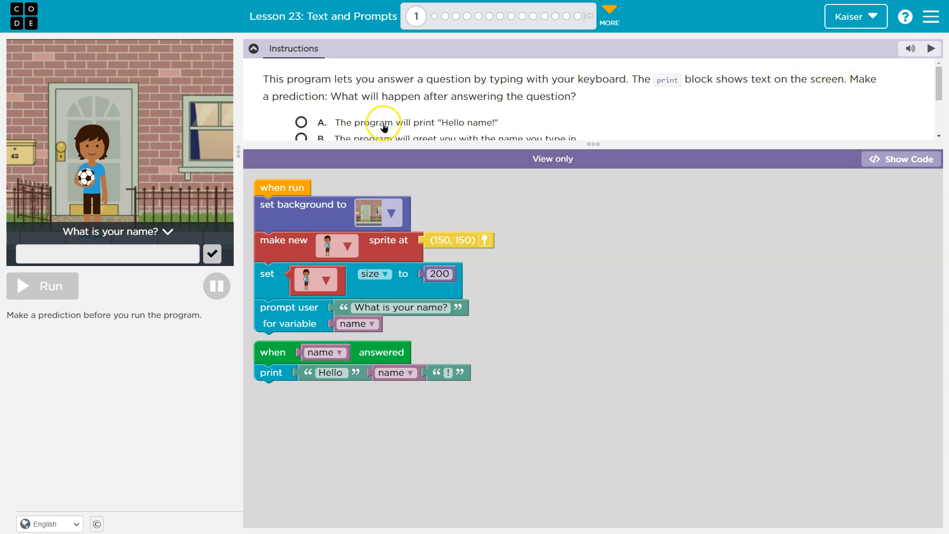
pyautogui.moveTo(399, 96)
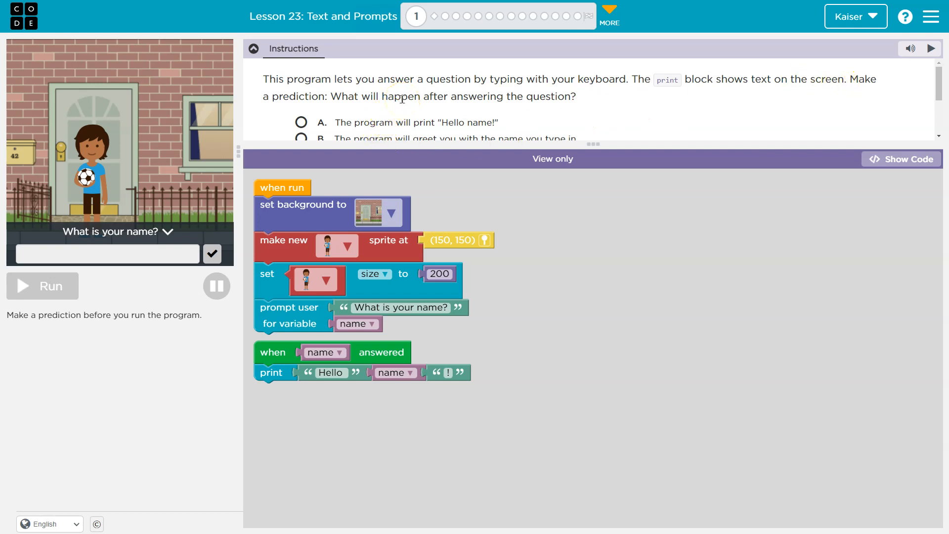
pyautogui.moveTo(153, 190)
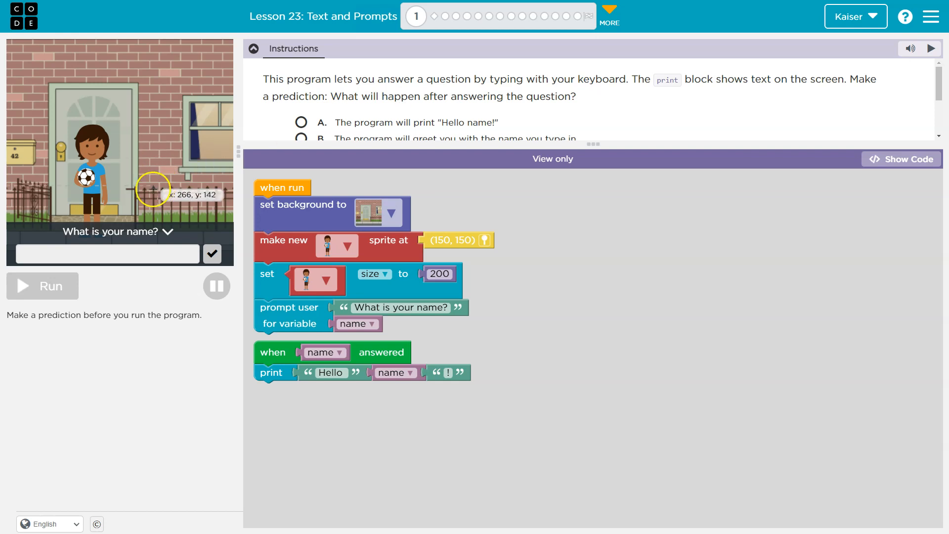
# - Scroll the Instructions panel so the question and choices A–D are in view
pyautogui.scroll(-3)
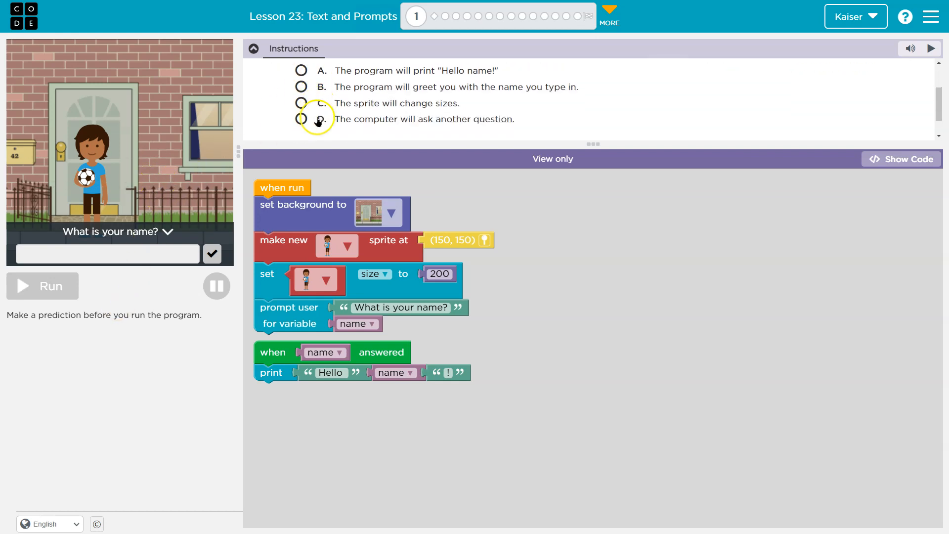
pyautogui.scroll(3)
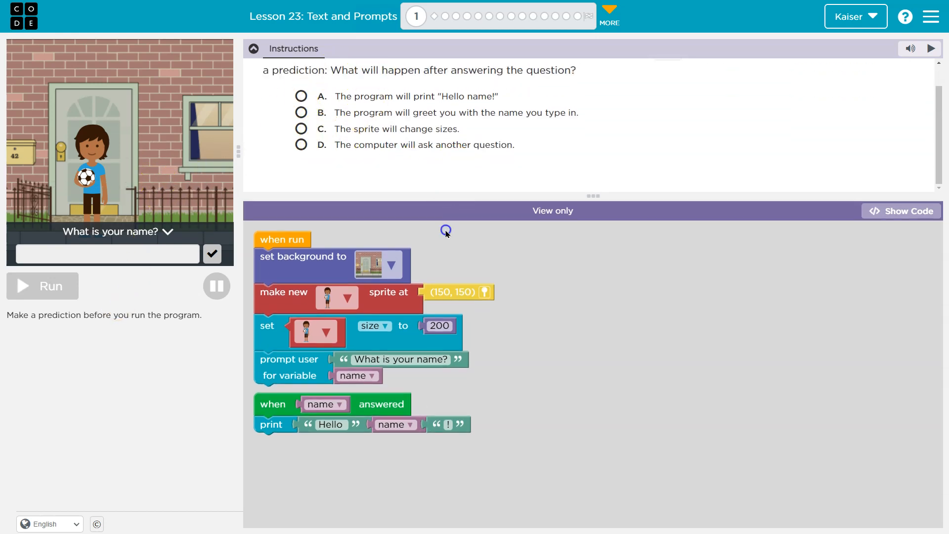
pyautogui.scroll(3)
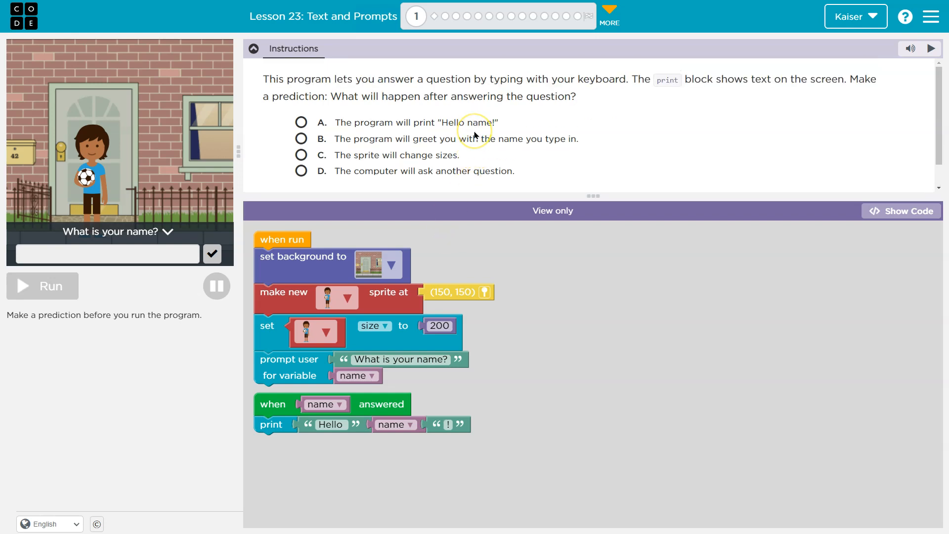
pyautogui.moveTo(451, 133)
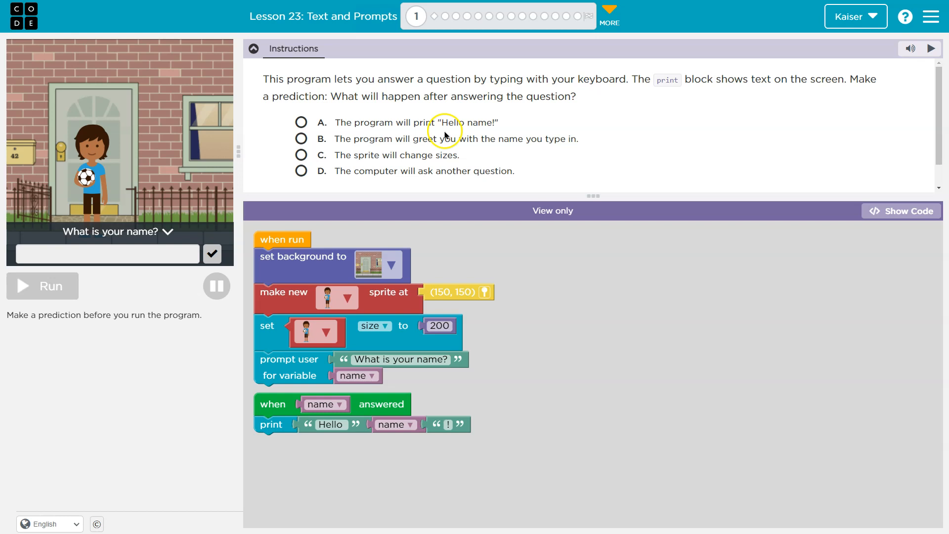
pyautogui.moveTo(454, 129)
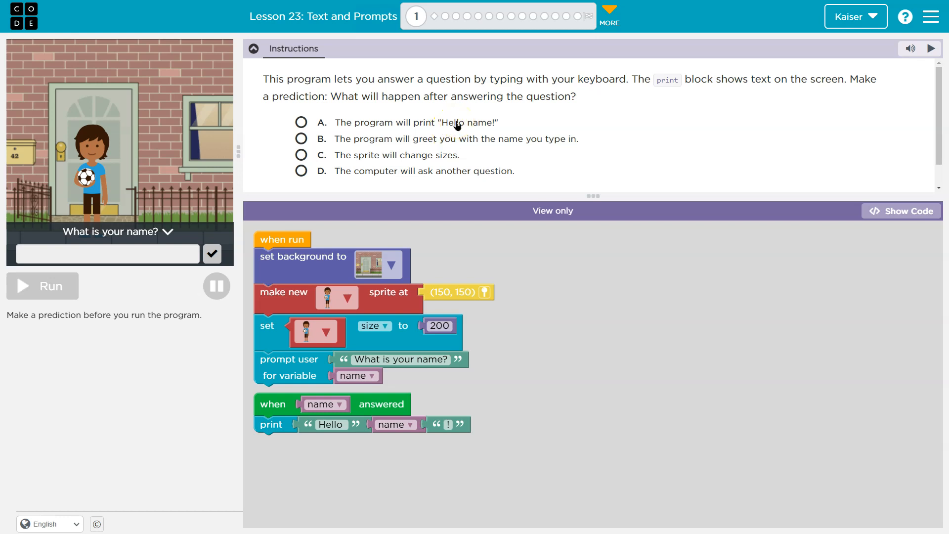
pyautogui.moveTo(288, 255)
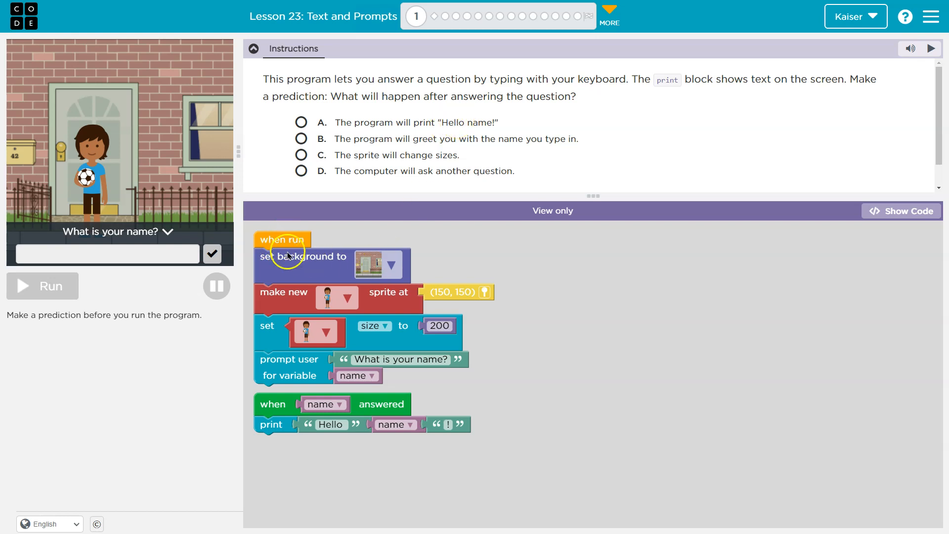
pyautogui.moveTo(62, 273)
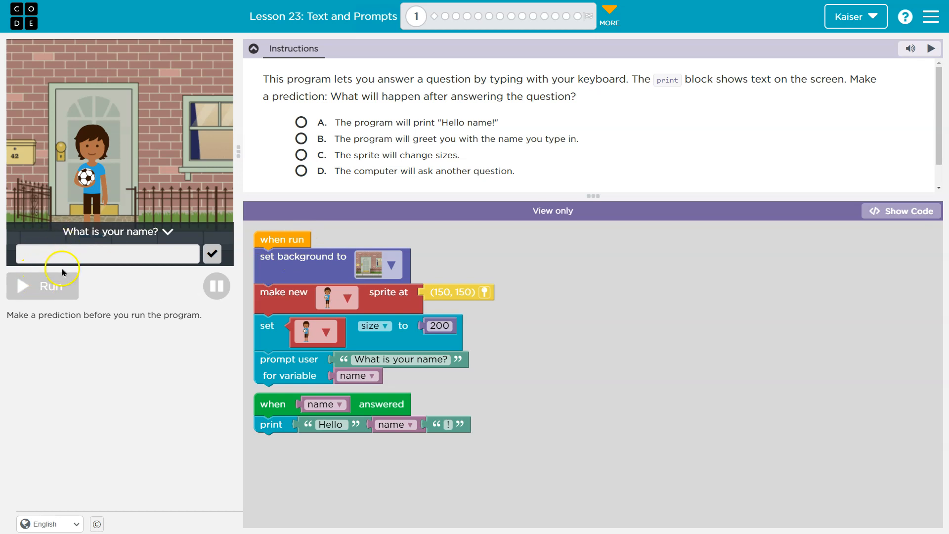
pyautogui.moveTo(333, 290)
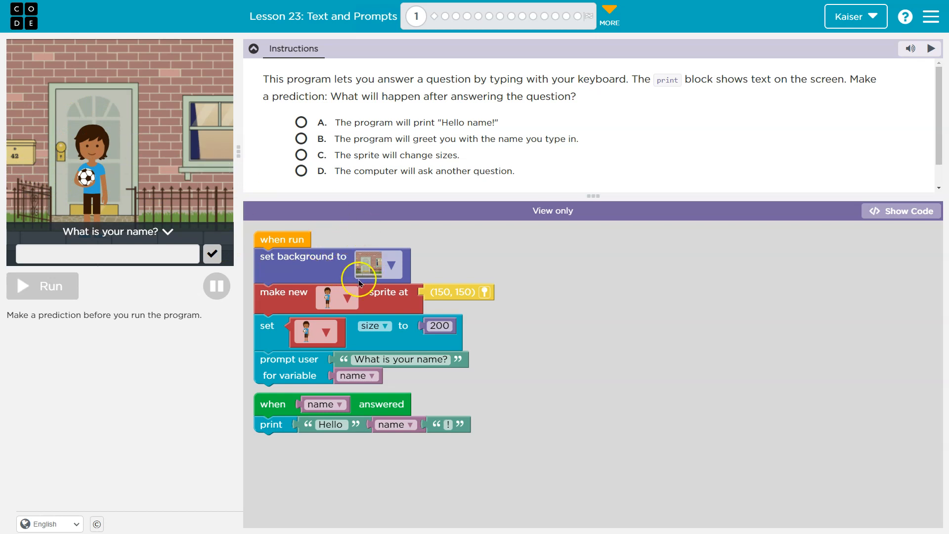
pyautogui.moveTo(93, 176)
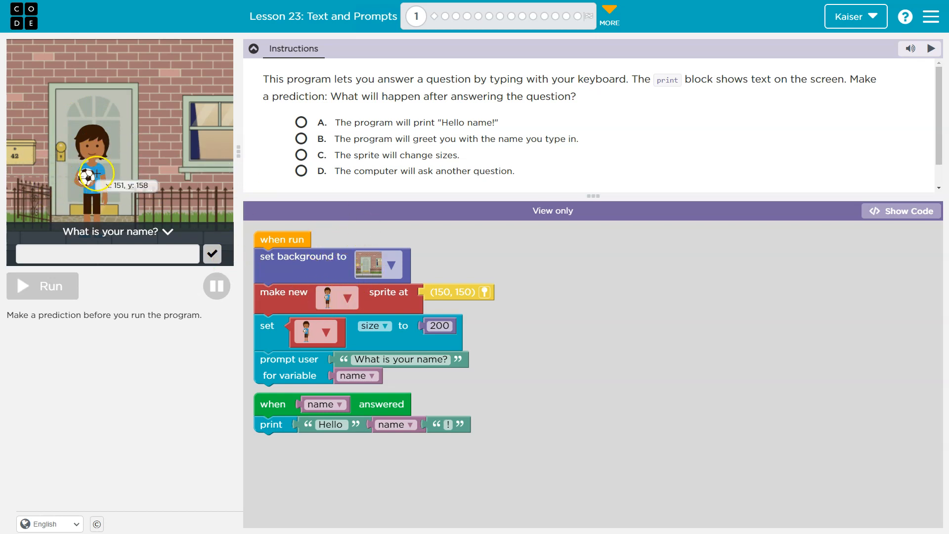
pyautogui.moveTo(15, 149)
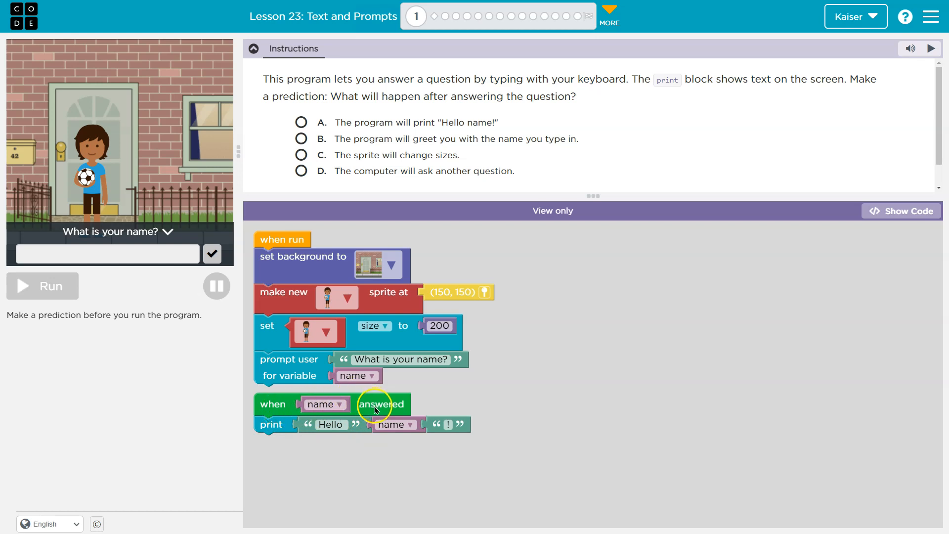
pyautogui.moveTo(346, 413)
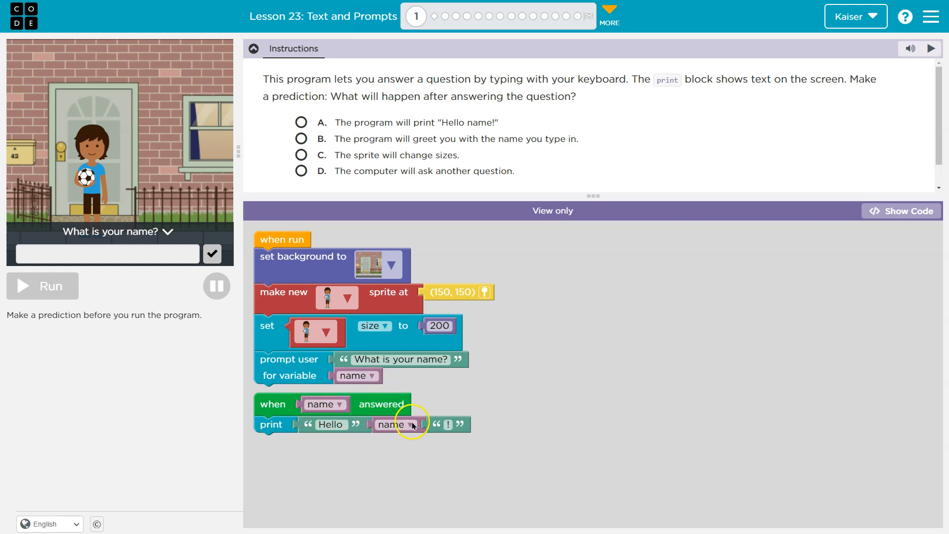
pyautogui.moveTo(484, 439)
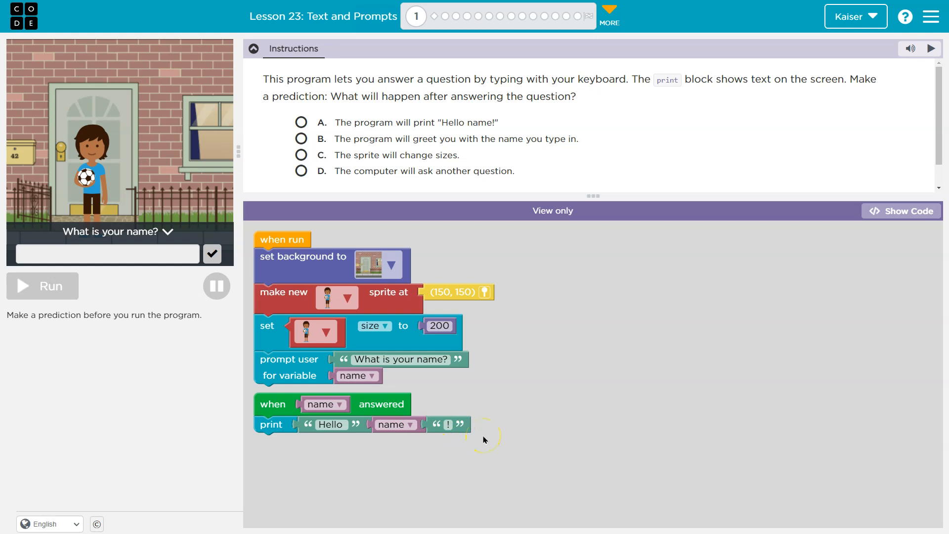
pyautogui.moveTo(344, 344)
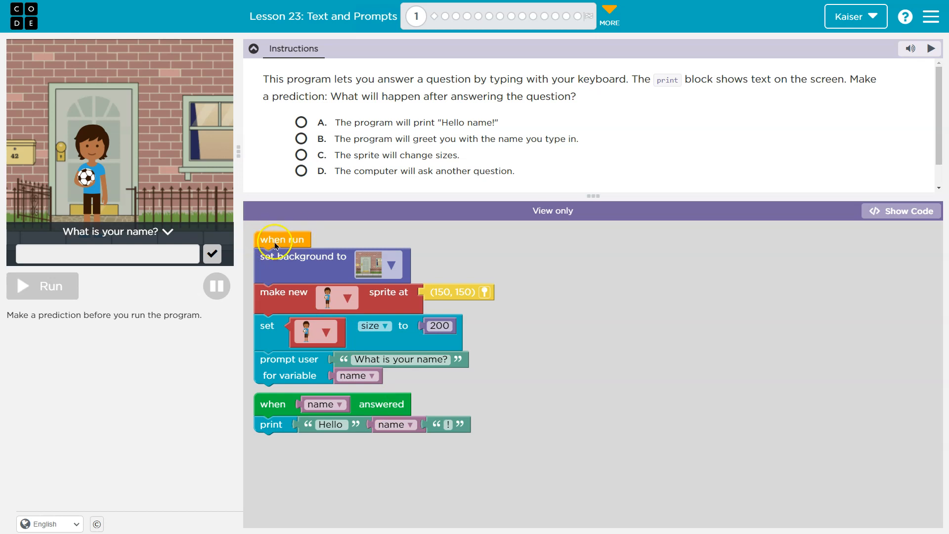
pyautogui.moveTo(399, 408)
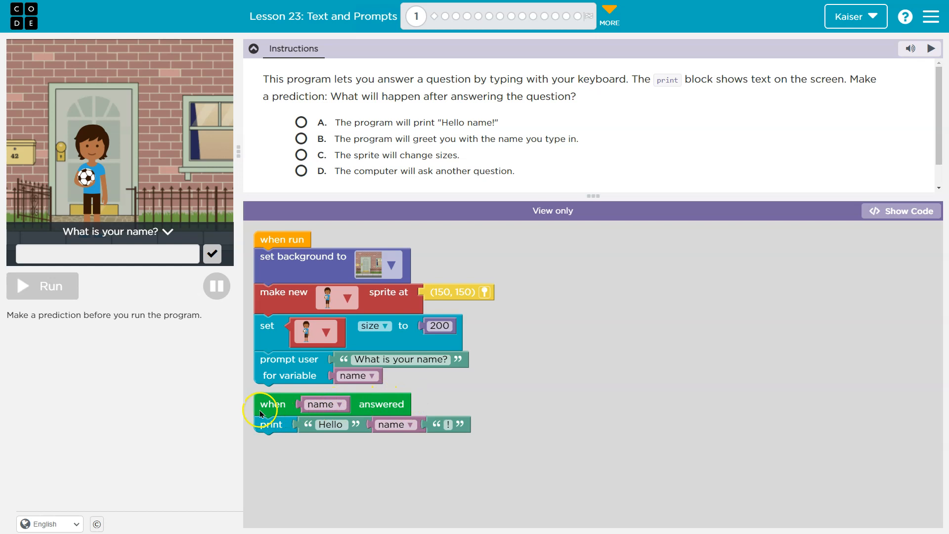
pyautogui.moveTo(265, 393)
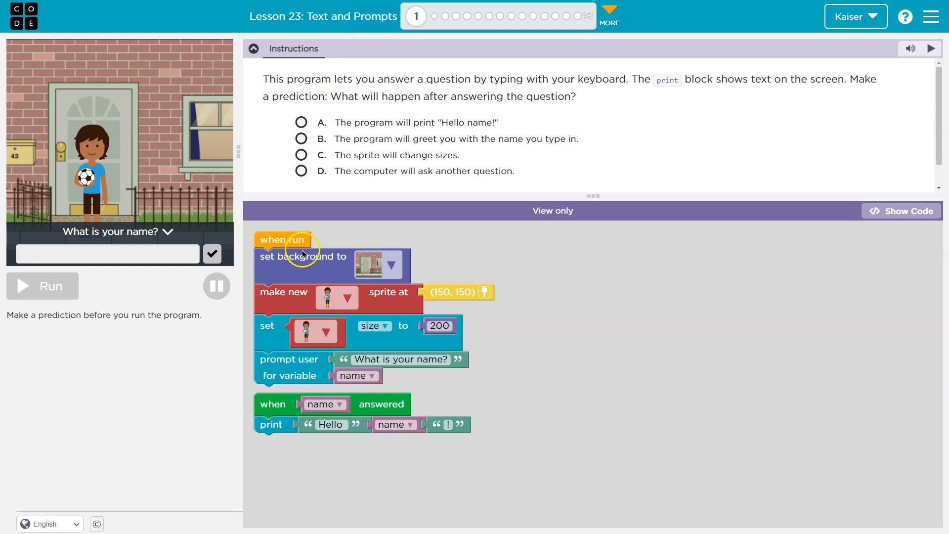
pyautogui.moveTo(300, 407)
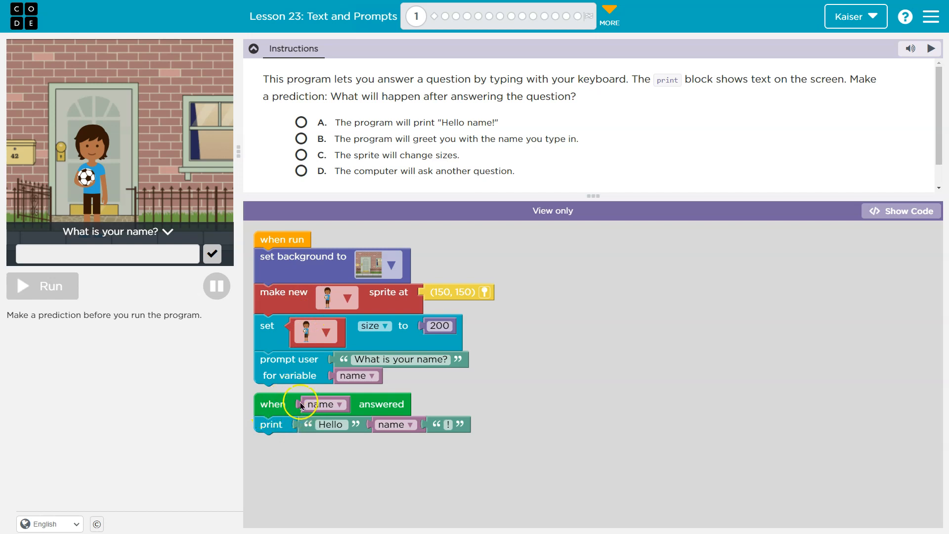
pyautogui.moveTo(315, 437)
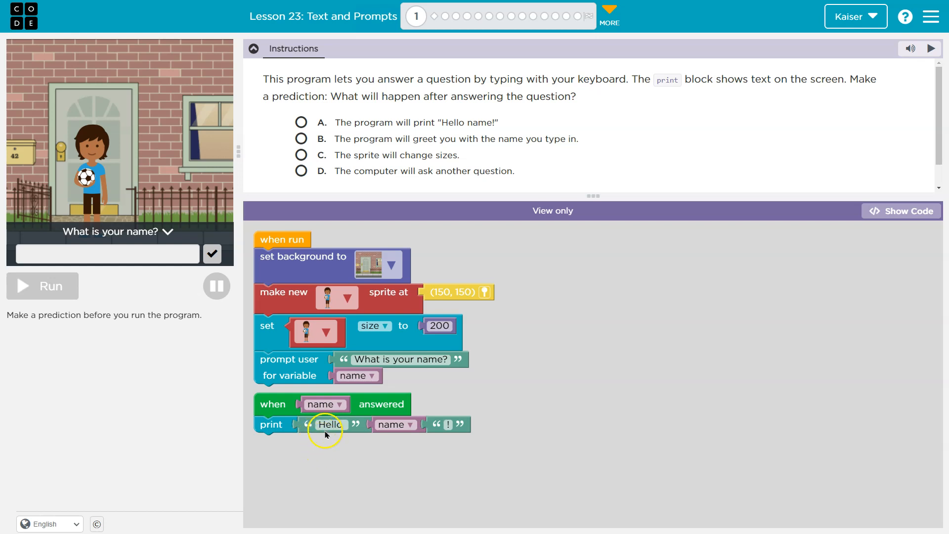
pyautogui.moveTo(271, 405)
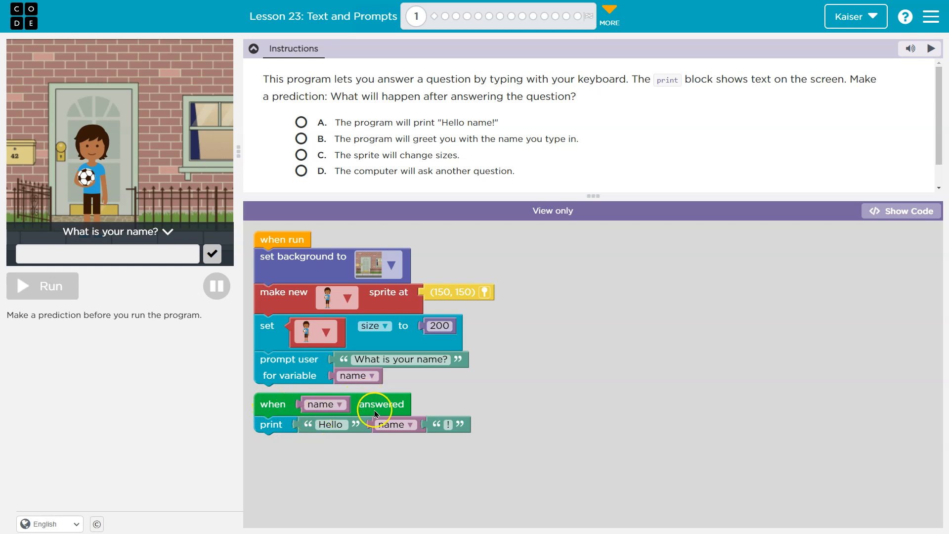
pyautogui.moveTo(374, 414)
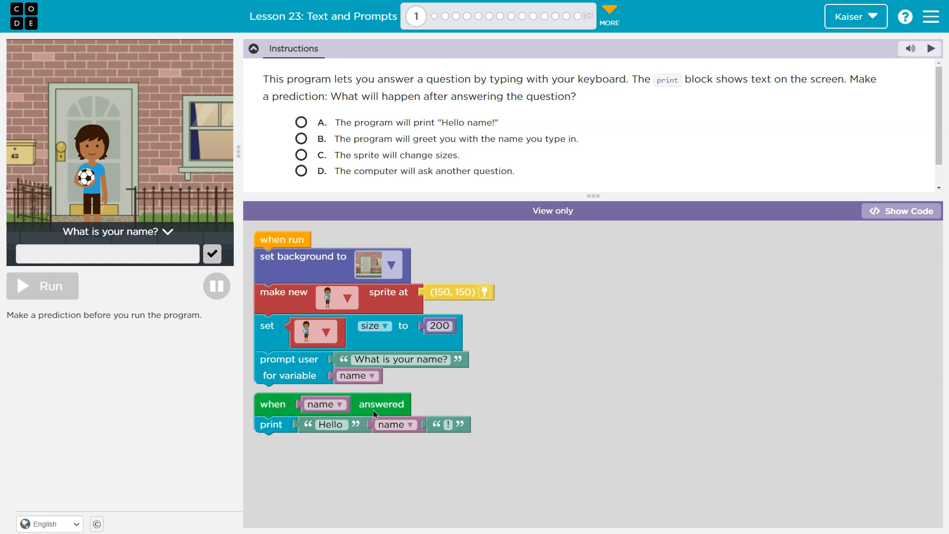
pyautogui.moveTo(372, 83)
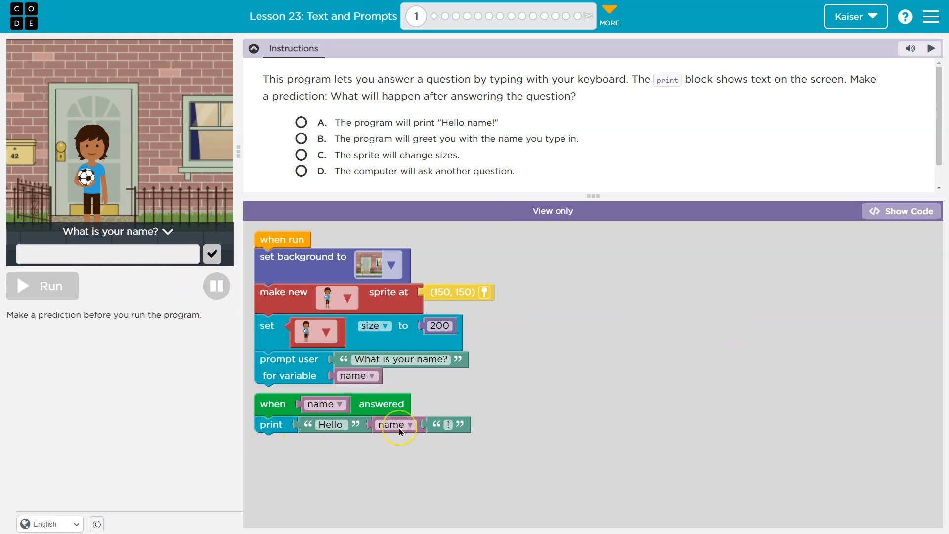
pyautogui.moveTo(393, 420)
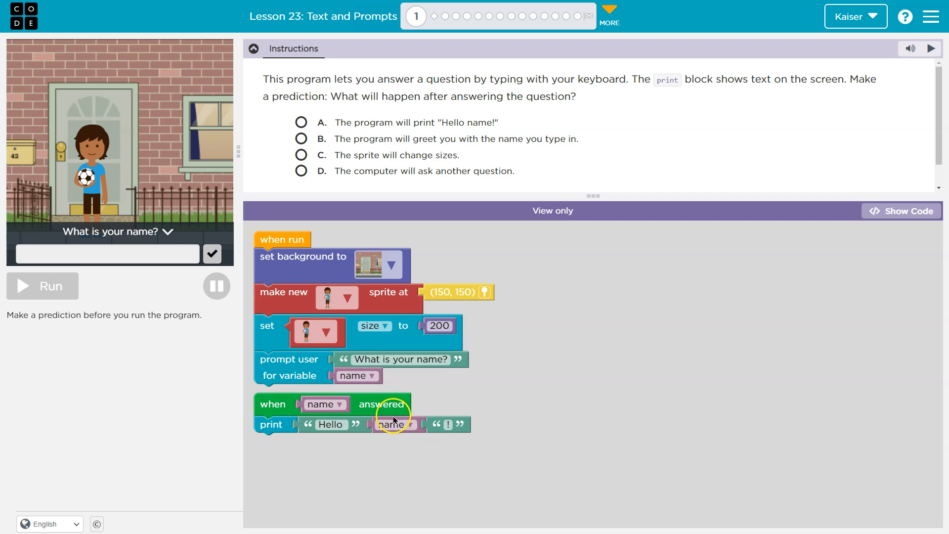
pyautogui.moveTo(200, 253)
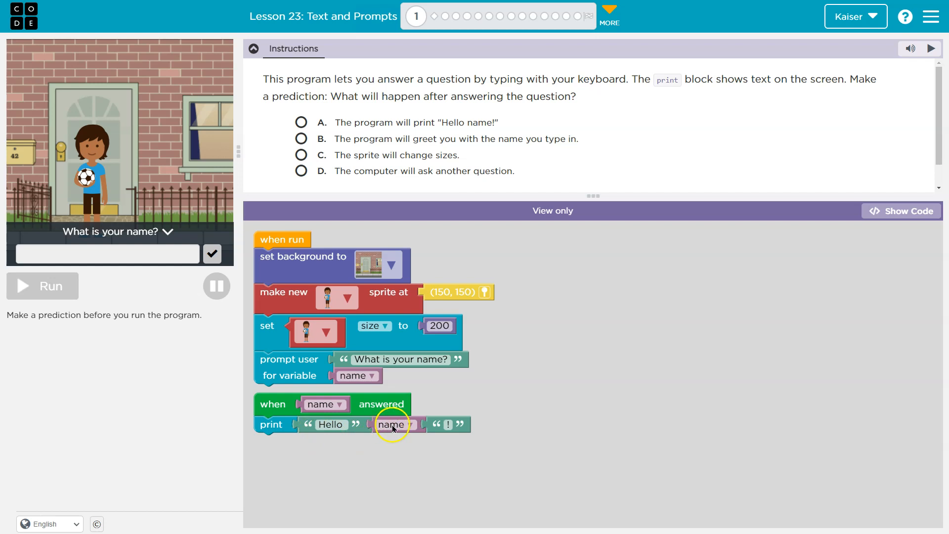
pyautogui.moveTo(324, 413)
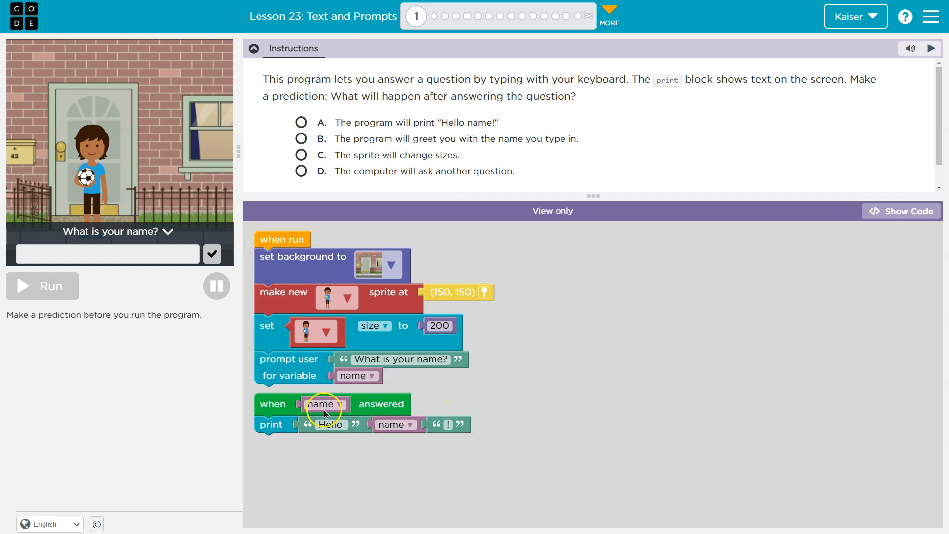
pyautogui.moveTo(379, 427)
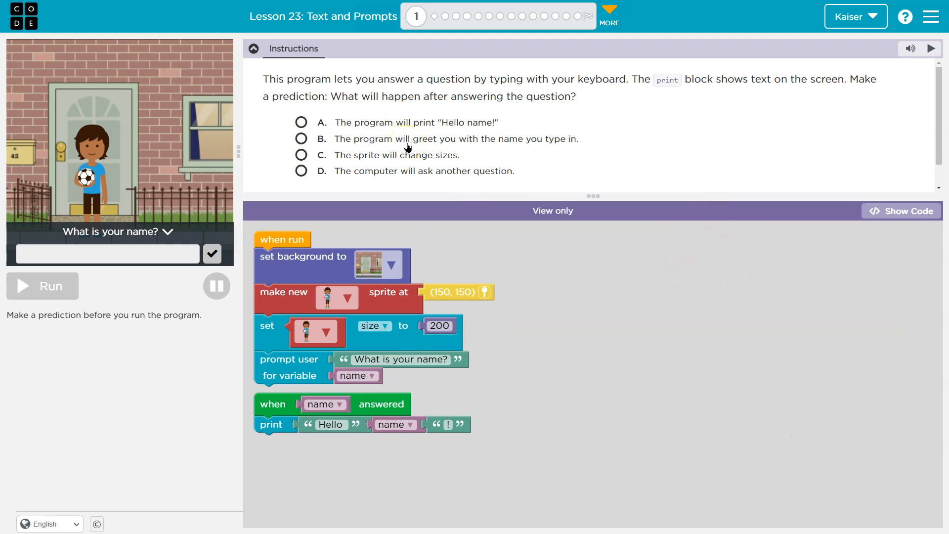
pyautogui.moveTo(385, 178)
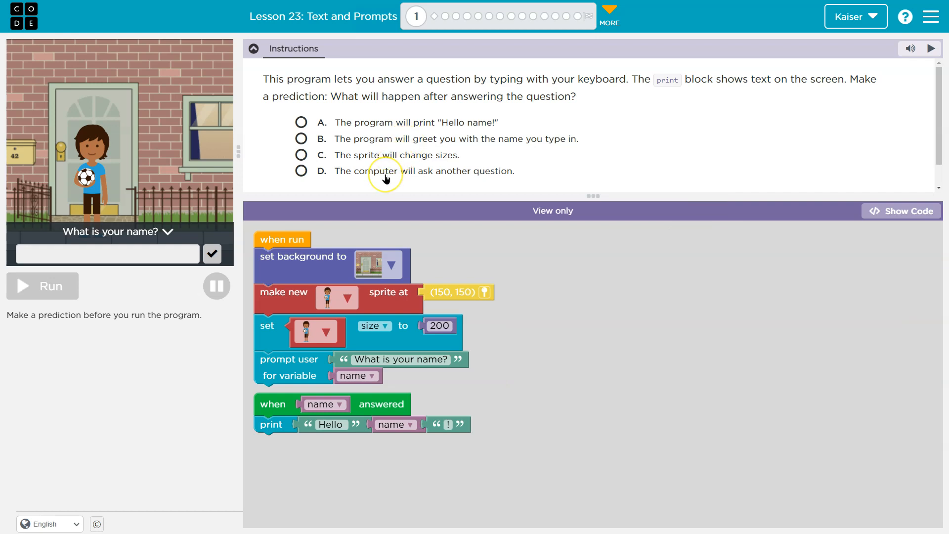
# - Choose prediction B, run the program and submit the name so 'Hello Kaiser!' appears
pyautogui.click(300, 138)
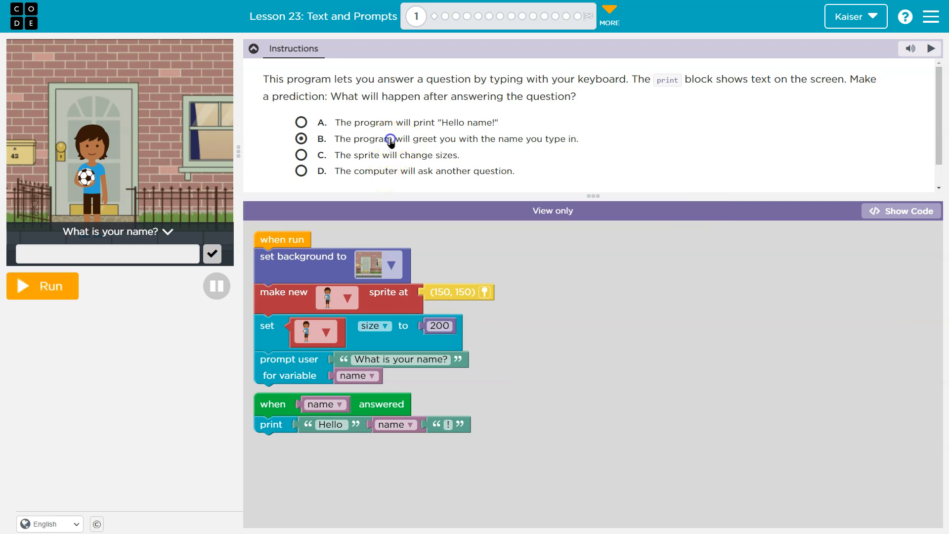
pyautogui.click(41, 286)
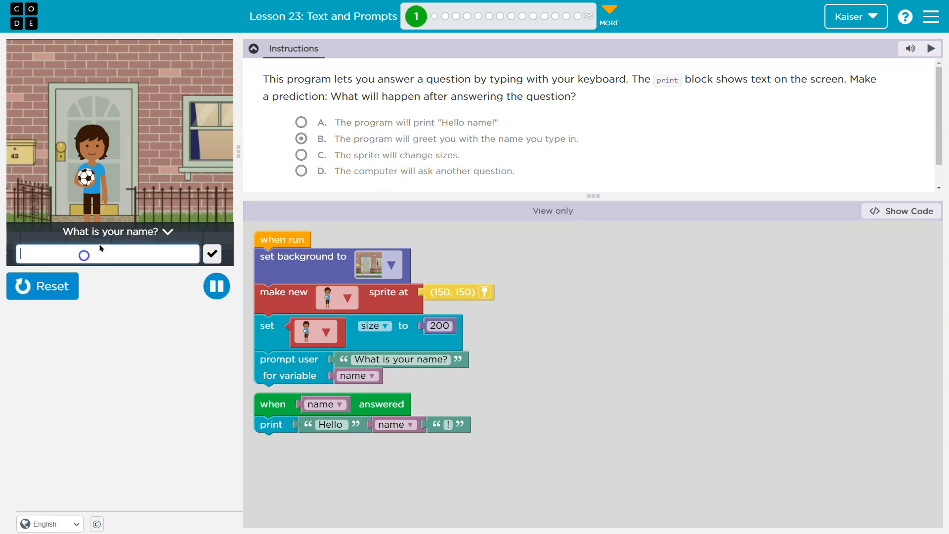
pyautogui.click(212, 254)
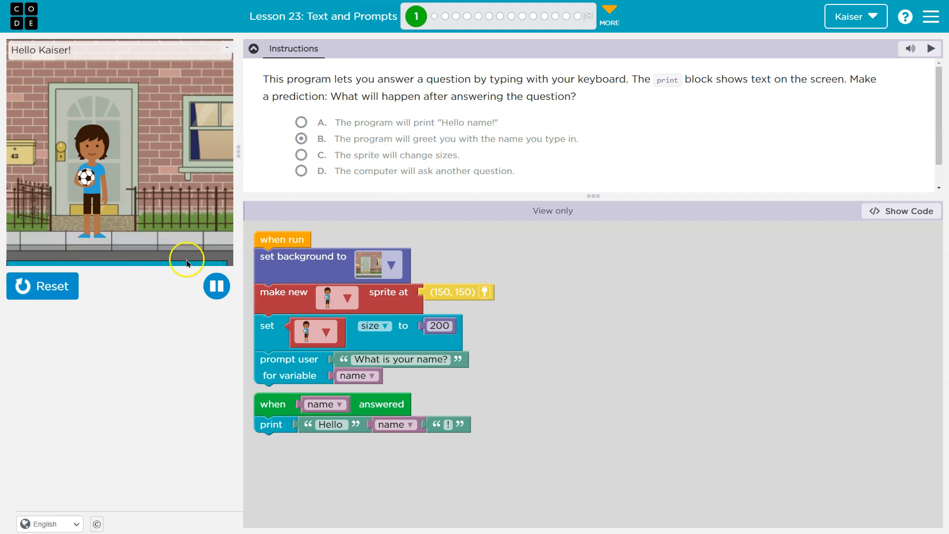